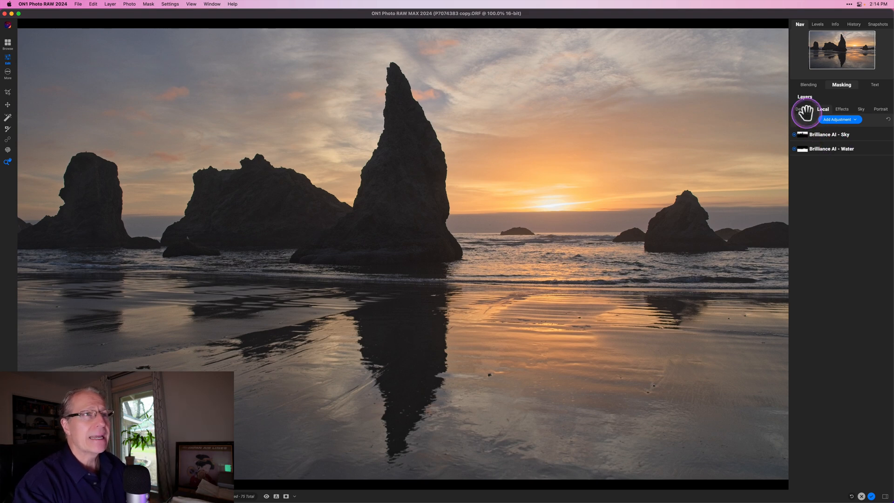
Browse the Develop adjustments, then add a Color Balance filter from the Effects filter browser
{"action": "left_click", "coordinate": [803, 109]}
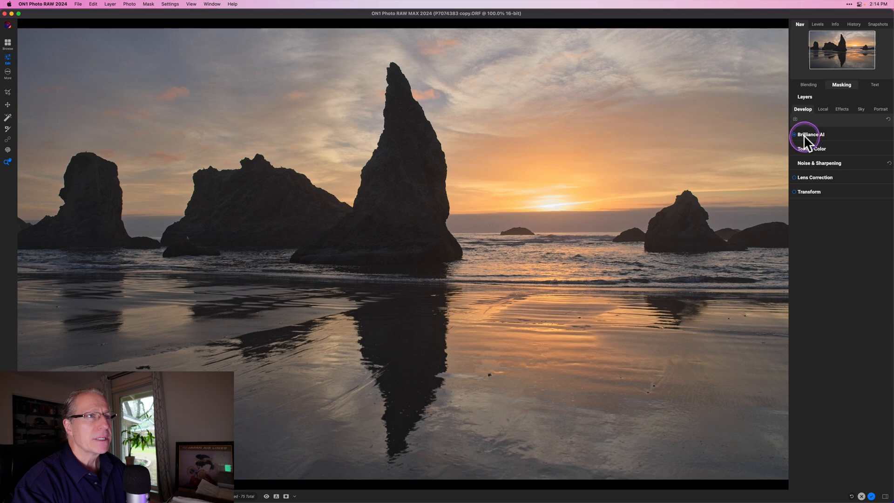
{"action": "left_click", "coordinate": [822, 108]}
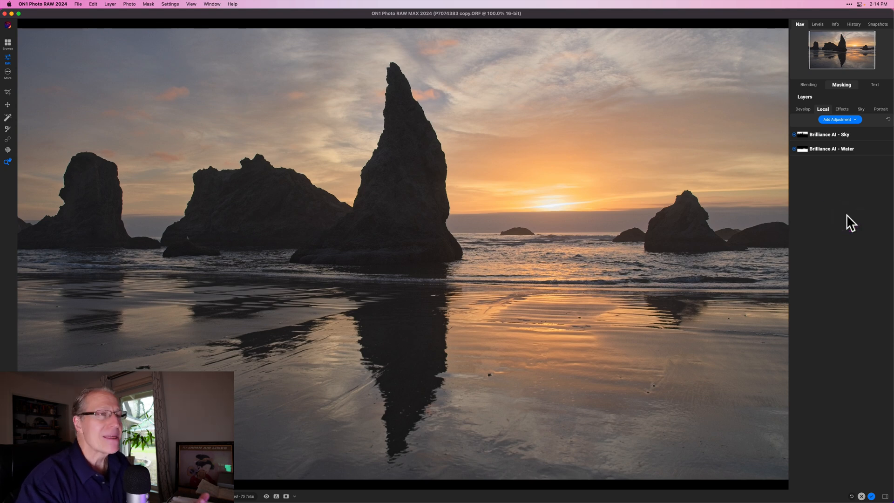
{"action": "left_click", "coordinate": [842, 109]}
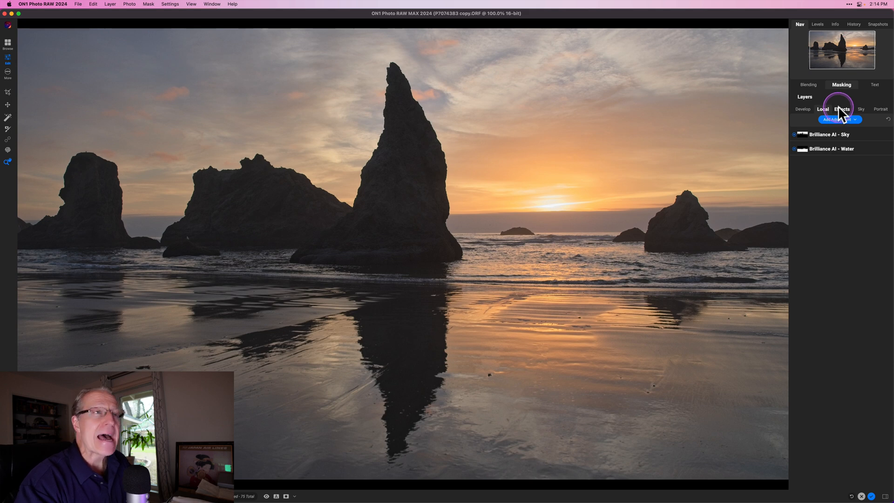
{"action": "left_click", "coordinate": [842, 108]}
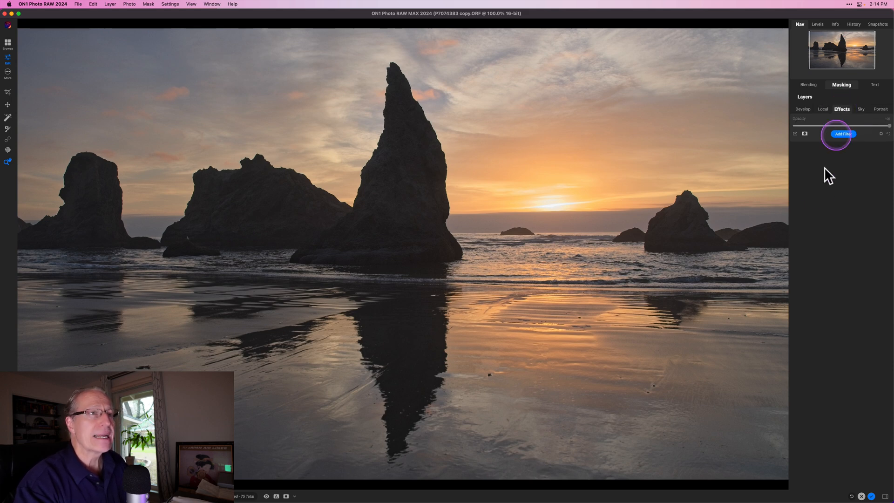
{"action": "left_click", "coordinate": [844, 135]}
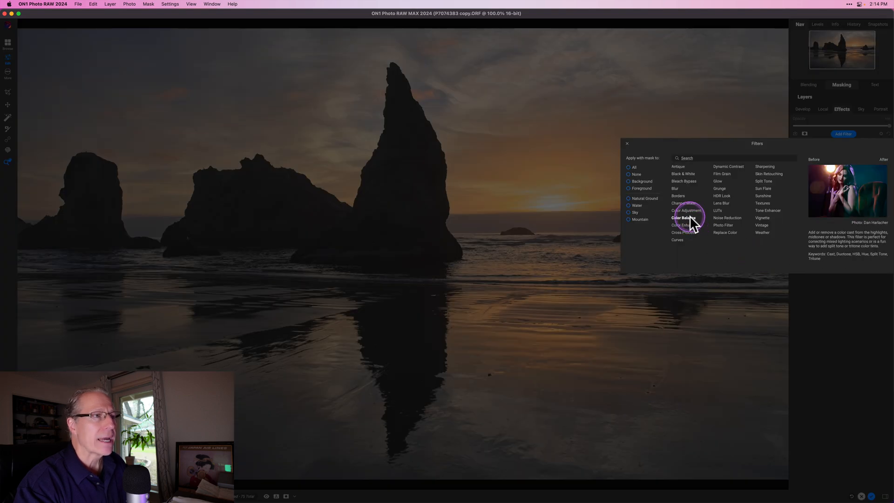
{"action": "left_click", "coordinate": [683, 218]}
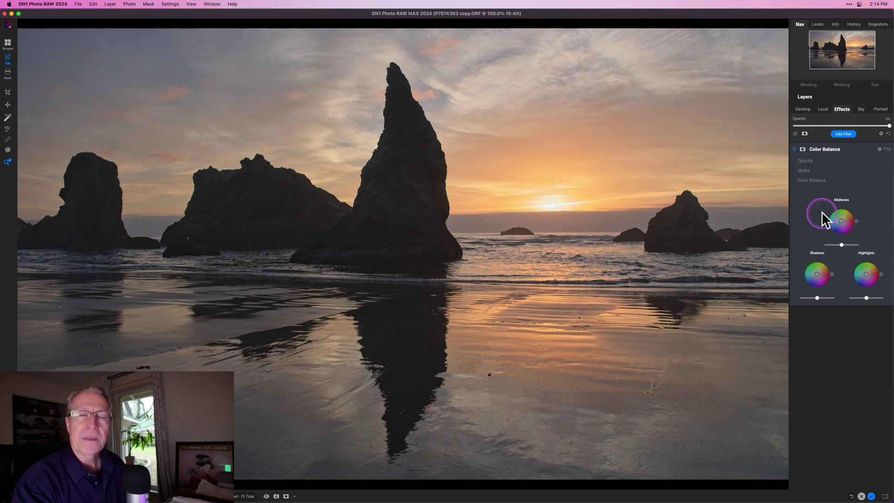
{"action": "left_click", "coordinate": [842, 84]}
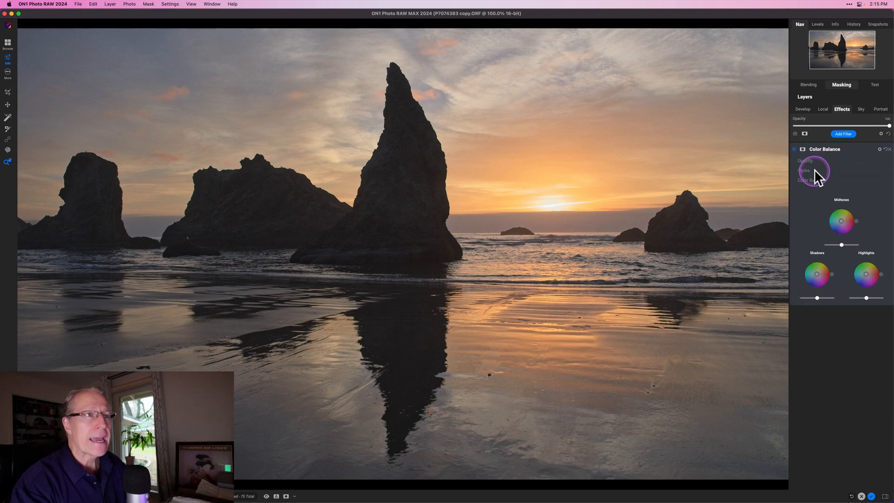
{"action": "left_click", "coordinate": [804, 171]}
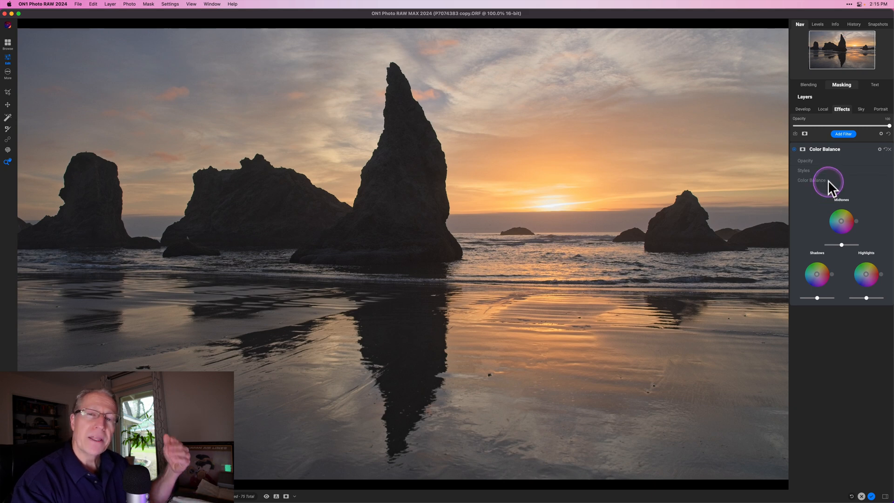
{"action": "mouse_move", "coordinate": [827, 200]}
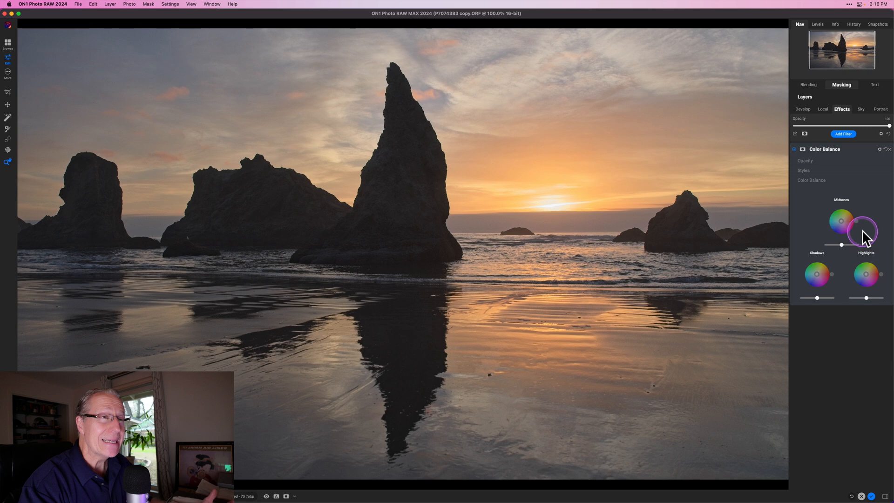
{"action": "left_click_drag", "start_coordinate": [862, 231], "coordinate": [841, 221]}
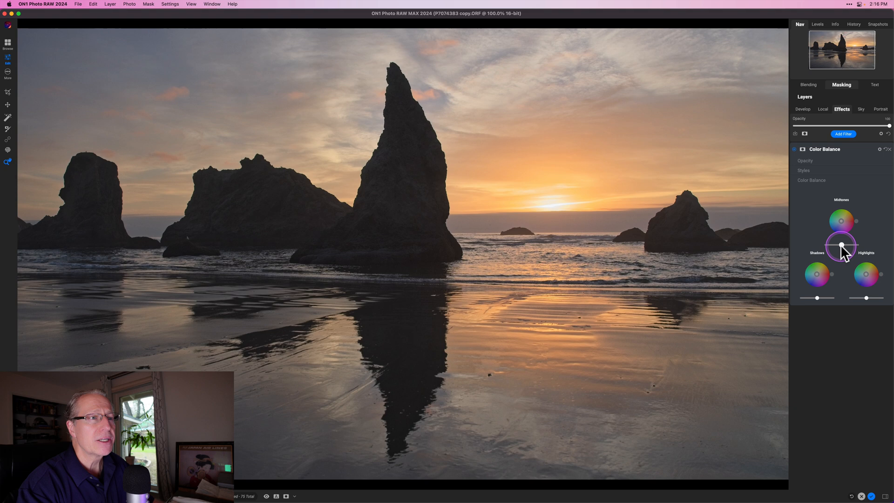
Try the Midtones brightness up toward maximum and back, settling on a modest boost just right of centre
{"action": "left_click_drag", "start_coordinate": [842, 245], "coordinate": [846, 245]}
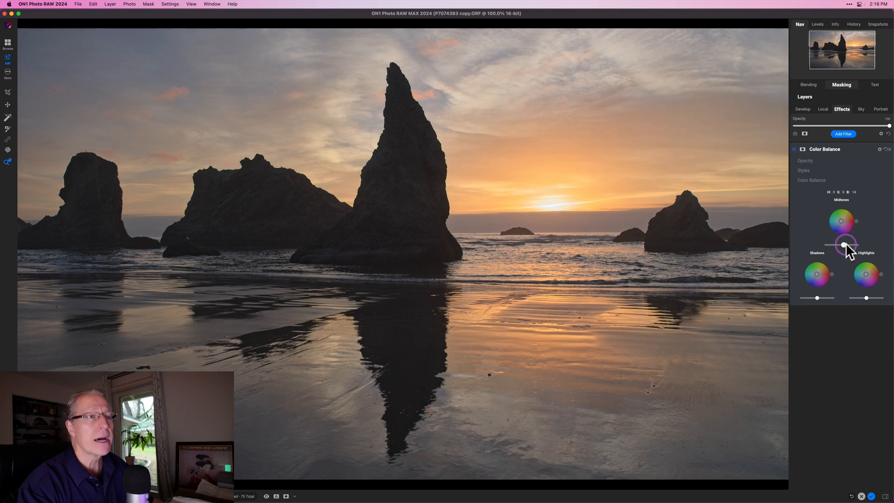
{"action": "left_click_drag", "start_coordinate": [845, 244], "coordinate": [852, 245]}
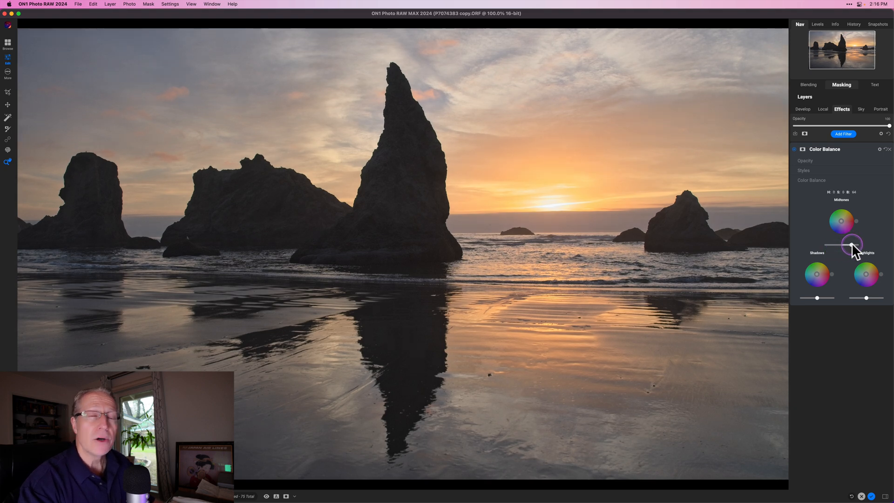
{"action": "left_click_drag", "start_coordinate": [850, 245], "coordinate": [855, 244]}
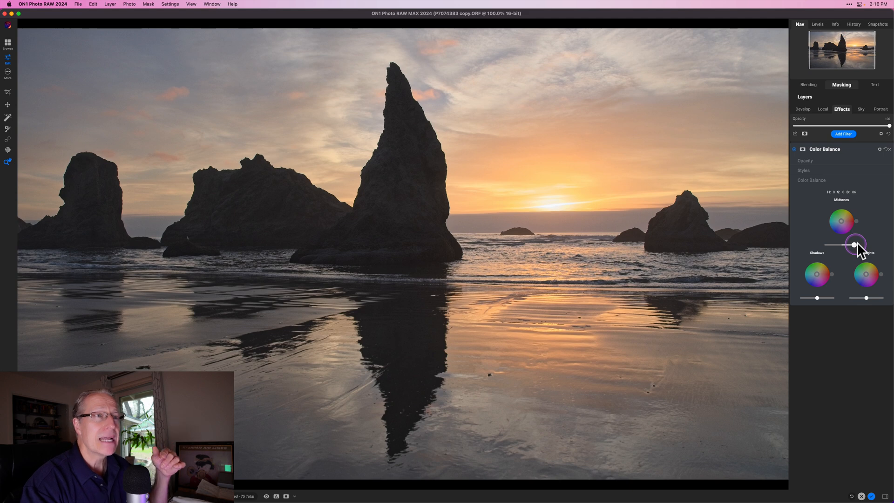
{"action": "left_click_drag", "start_coordinate": [855, 245], "coordinate": [860, 245]}
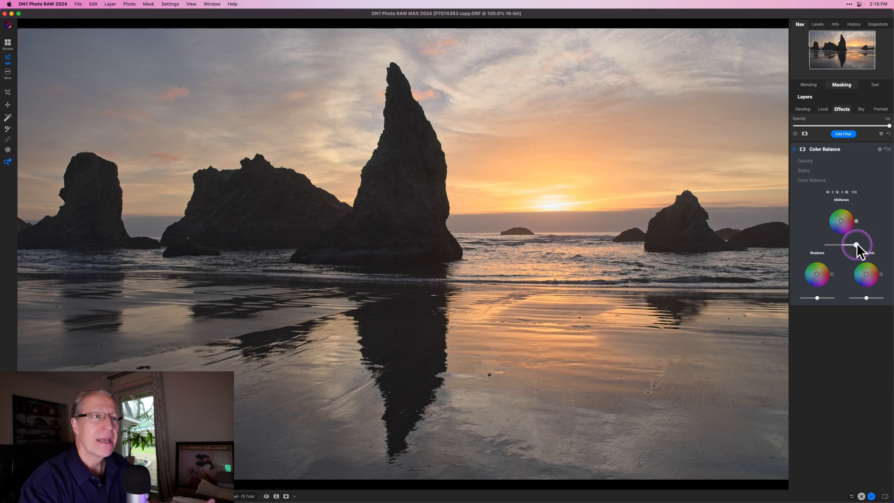
{"action": "left_click_drag", "start_coordinate": [857, 245], "coordinate": [844, 245]}
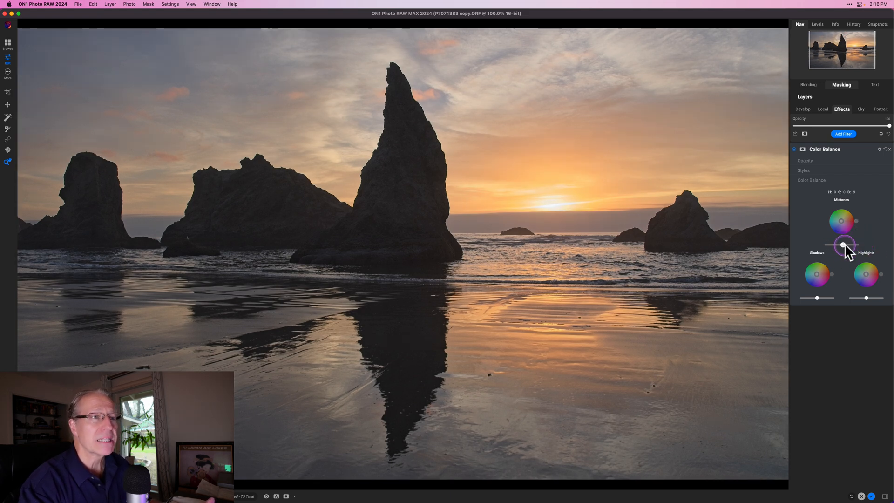
{"action": "left_click_drag", "start_coordinate": [844, 245], "coordinate": [844, 227]}
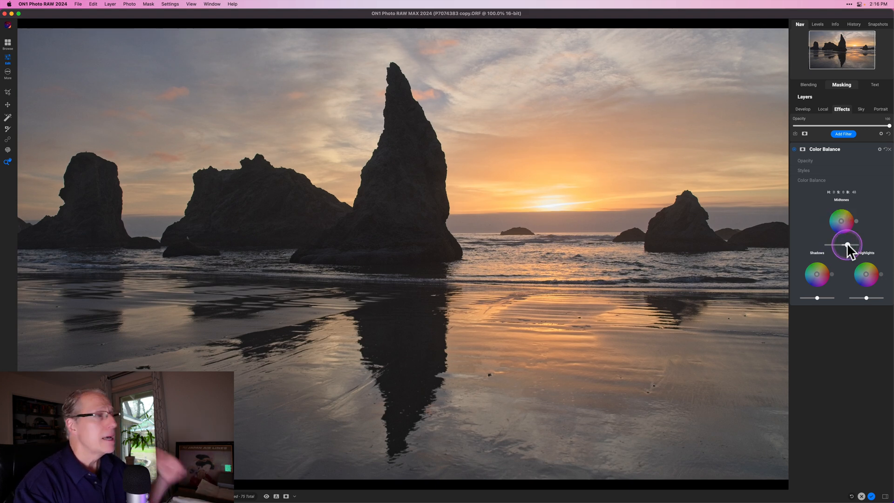
{"action": "left_click_drag", "start_coordinate": [845, 245], "coordinate": [846, 245]}
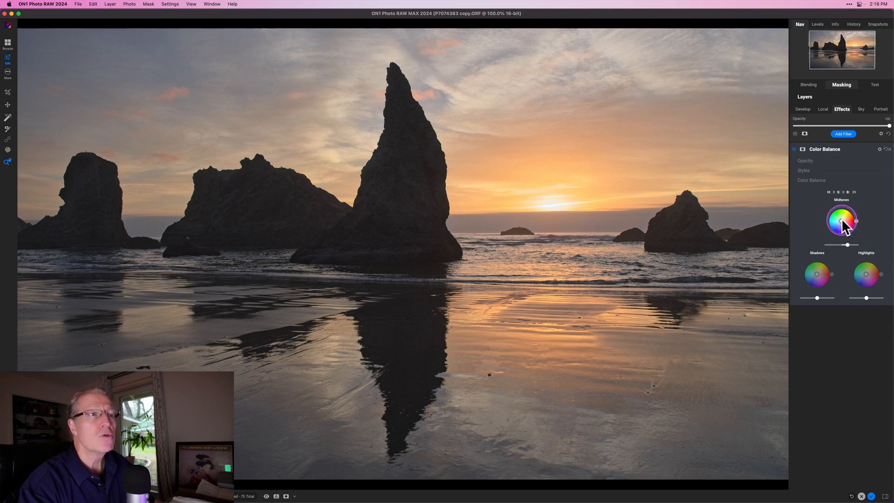
Sweep the Midtones wheel puck and hue through blue and other hues, ending warm toward orange
{"action": "left_click_drag", "start_coordinate": [842, 220], "coordinate": [858, 222]}
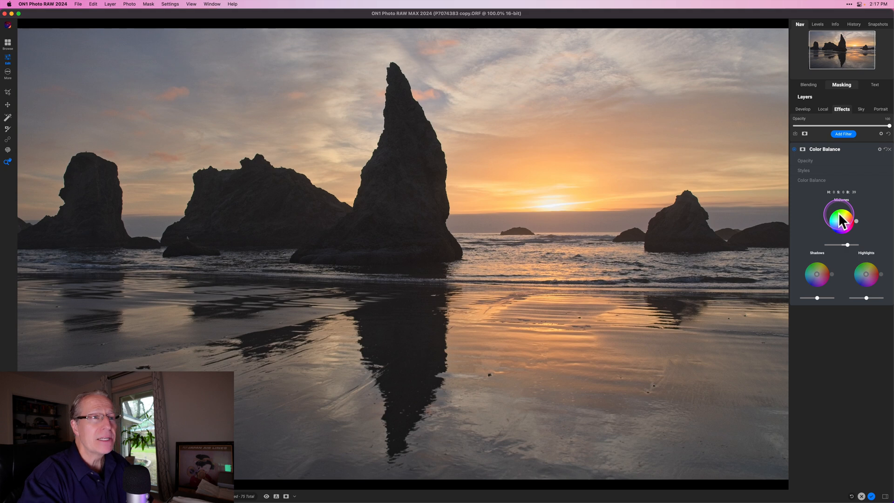
{"action": "left_click_drag", "start_coordinate": [855, 221], "coordinate": [855, 223]}
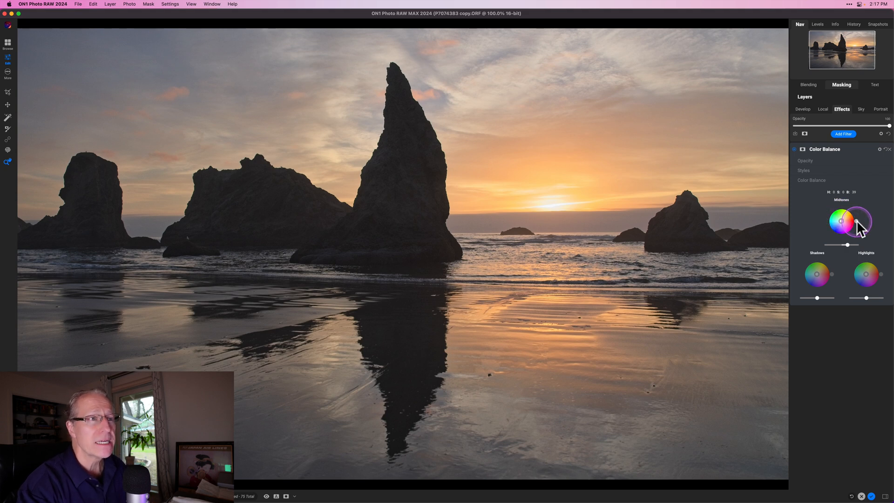
{"action": "left_click_drag", "start_coordinate": [855, 223], "coordinate": [847, 217]}
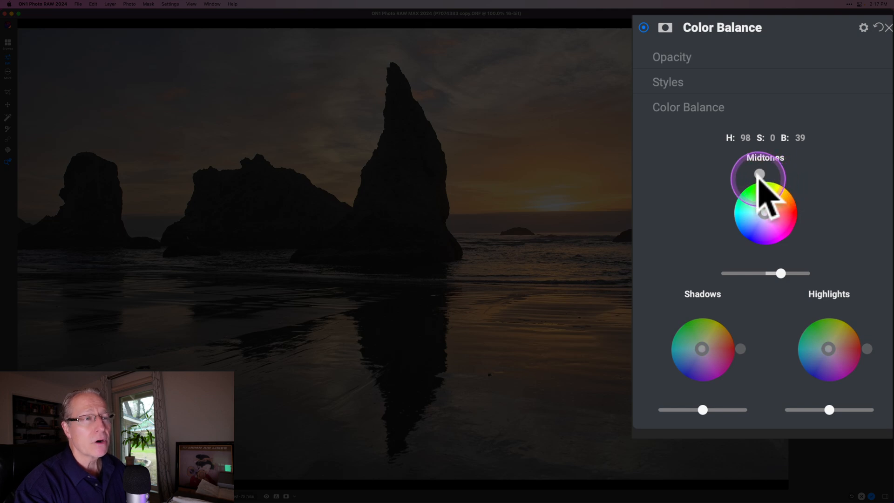
{"action": "left_click_drag", "start_coordinate": [758, 174], "coordinate": [727, 202]}
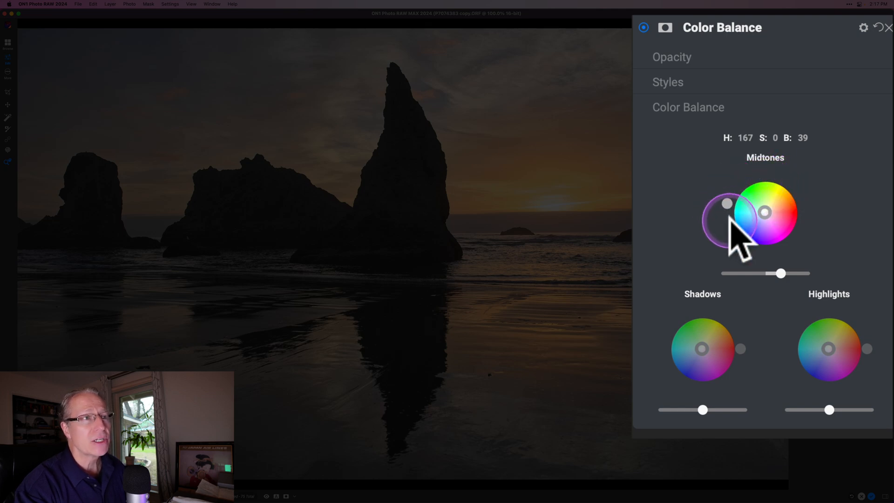
{"action": "left_click_drag", "start_coordinate": [728, 204], "coordinate": [728, 225]}
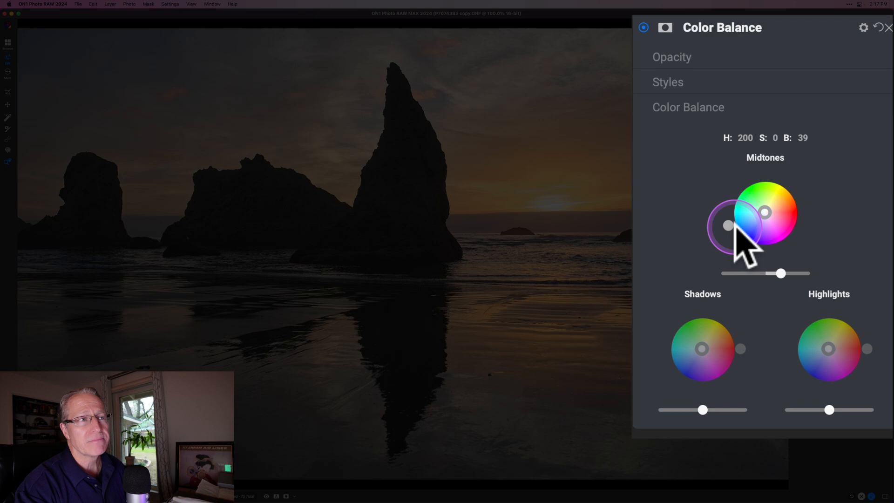
{"action": "left_click_drag", "start_coordinate": [728, 225], "coordinate": [734, 238]}
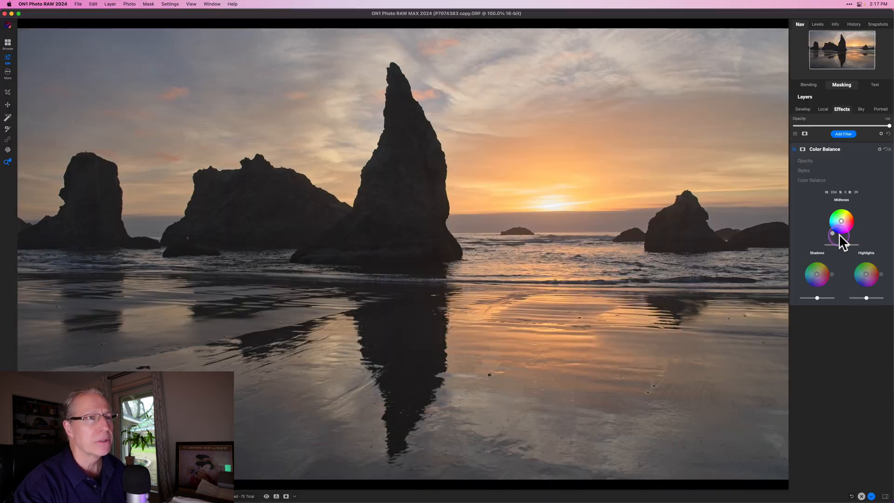
{"action": "left_click_drag", "start_coordinate": [838, 234], "coordinate": [864, 223]}
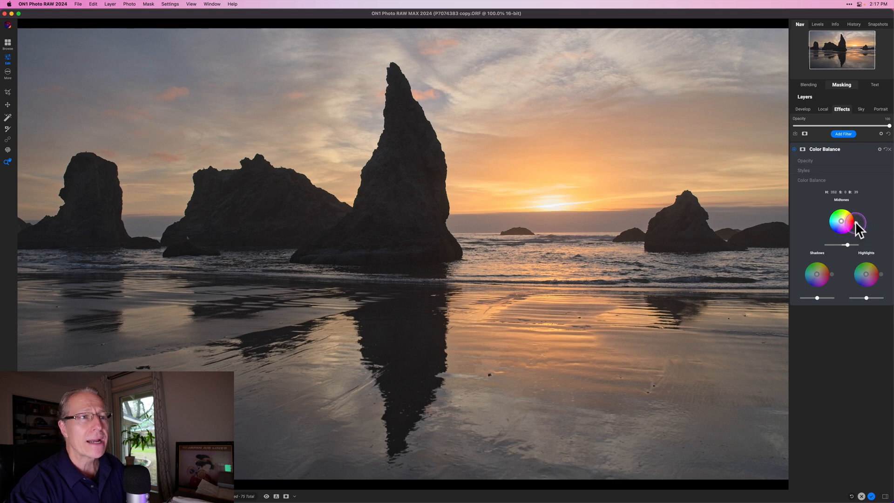
{"action": "left_click_drag", "start_coordinate": [861, 229], "coordinate": [861, 222]}
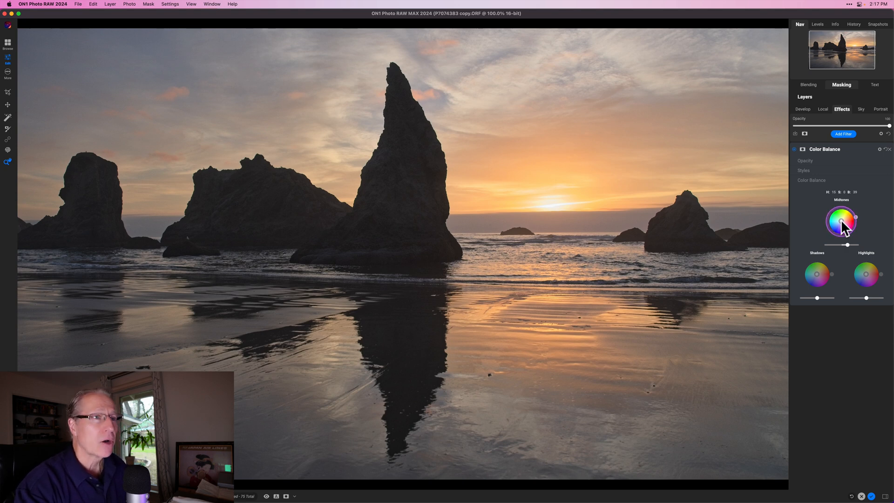
Try pink, teal, magenta and orange midtone casts, landing on a strong pink-magenta tint
{"action": "left_click_drag", "start_coordinate": [842, 222], "coordinate": [845, 222]}
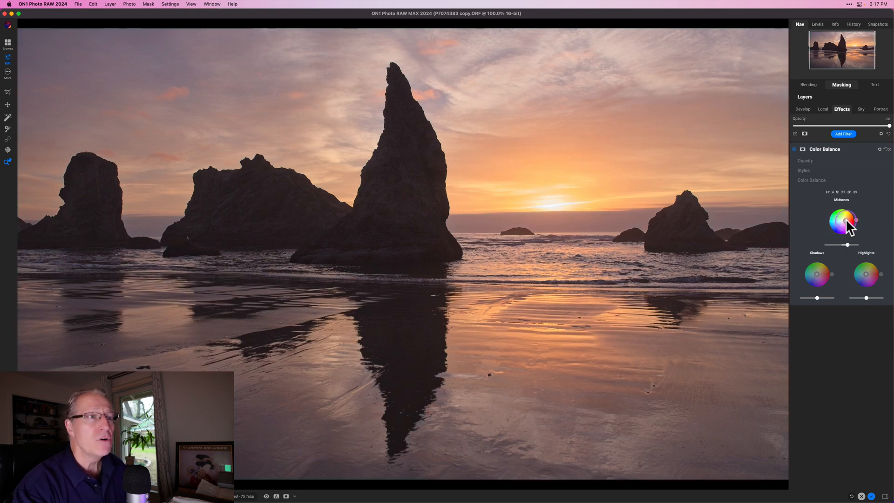
{"action": "left_click_drag", "start_coordinate": [846, 221], "coordinate": [834, 222]}
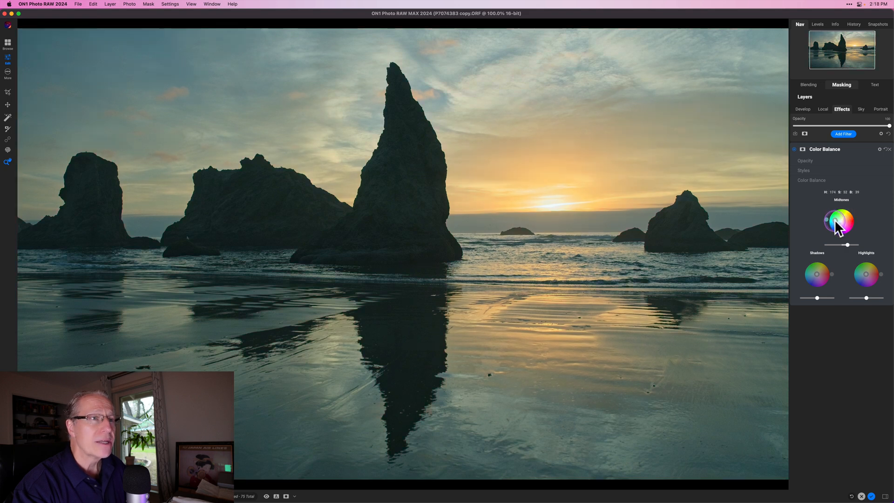
{"action": "left_click_drag", "start_coordinate": [839, 222], "coordinate": [847, 225]}
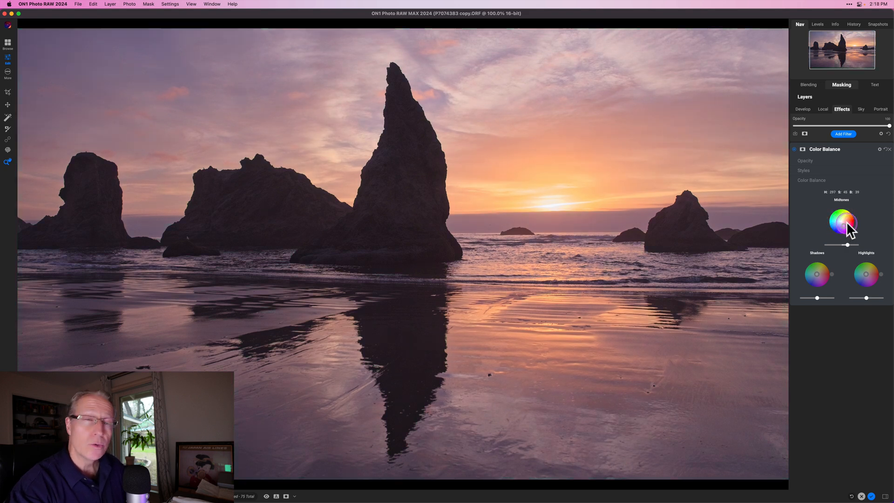
{"action": "left_click_drag", "start_coordinate": [850, 229], "coordinate": [845, 213]}
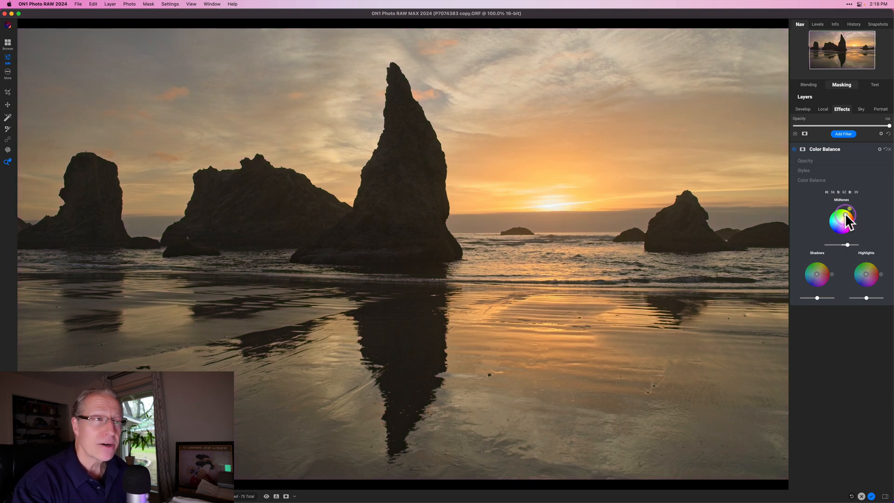
{"action": "left_click_drag", "start_coordinate": [846, 217], "coordinate": [843, 218]}
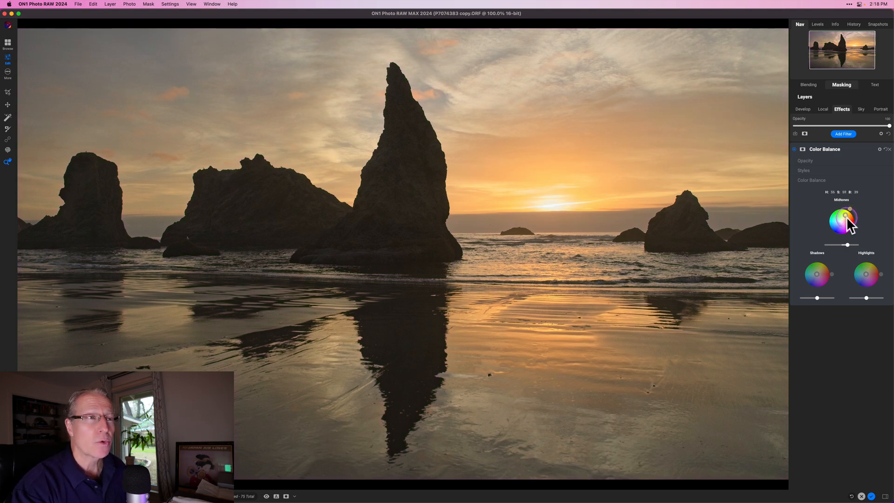
{"action": "left_click_drag", "start_coordinate": [849, 215], "coordinate": [854, 228]}
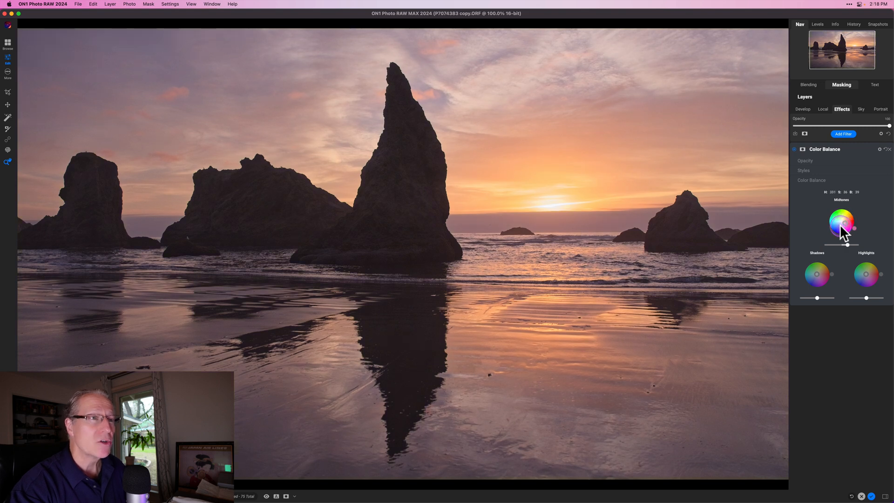
{"action": "left_click_drag", "start_coordinate": [843, 221], "coordinate": [835, 222]}
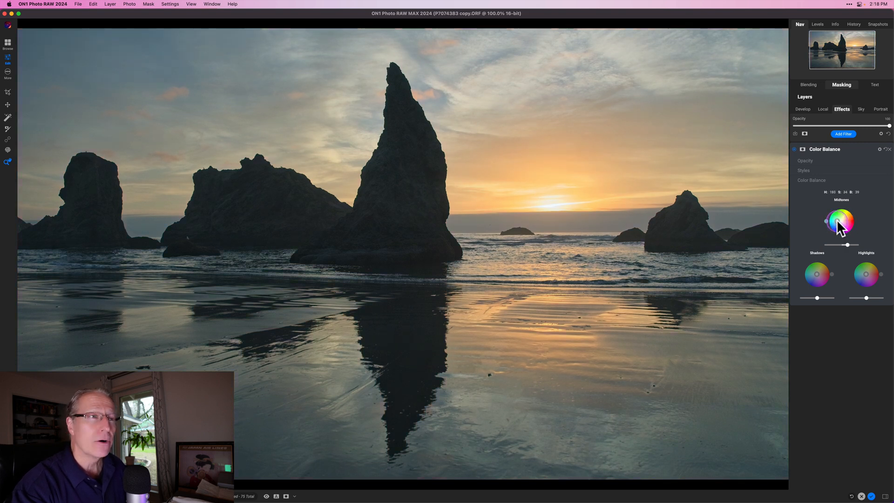
{"action": "left_click_drag", "start_coordinate": [838, 223], "coordinate": [835, 225]}
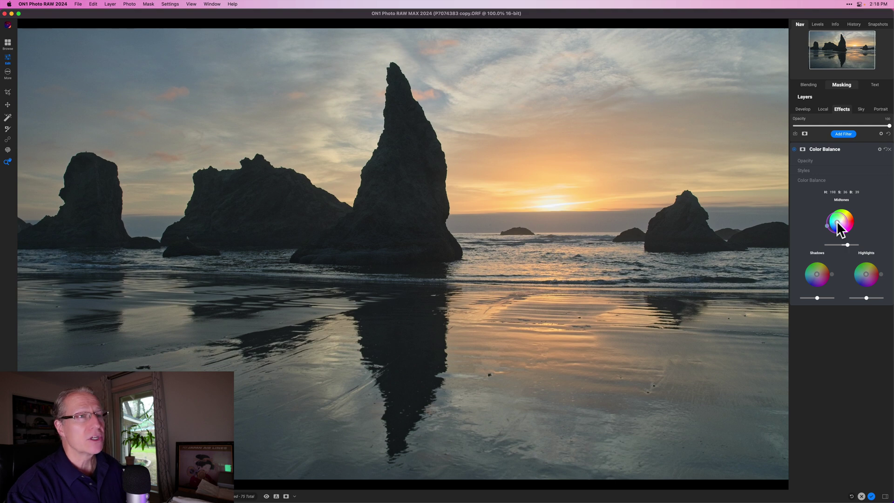
{"action": "left_click_drag", "start_coordinate": [844, 222], "coordinate": [844, 223]}
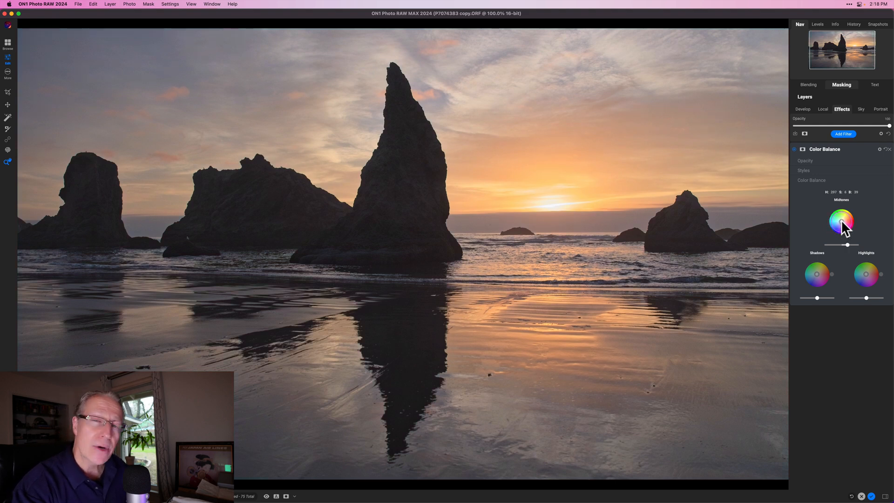
{"action": "left_click_drag", "start_coordinate": [842, 223], "coordinate": [836, 223]}
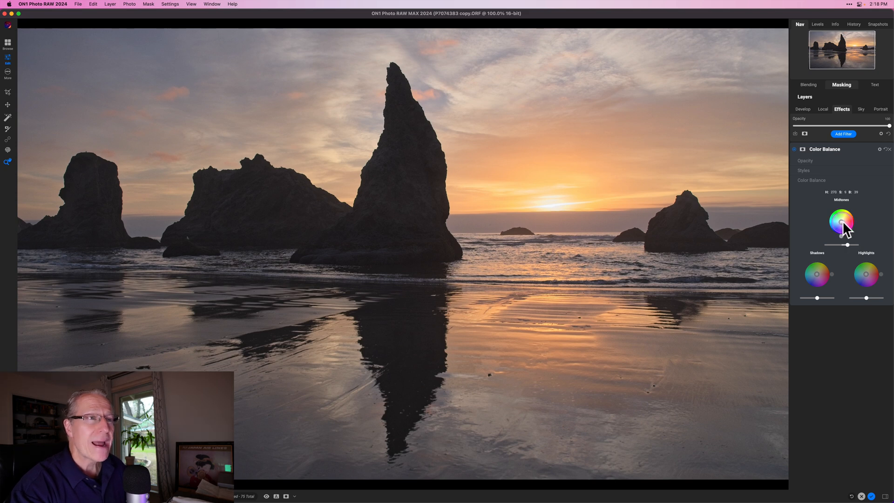
{"action": "left_click_drag", "start_coordinate": [837, 215], "coordinate": [849, 223]}
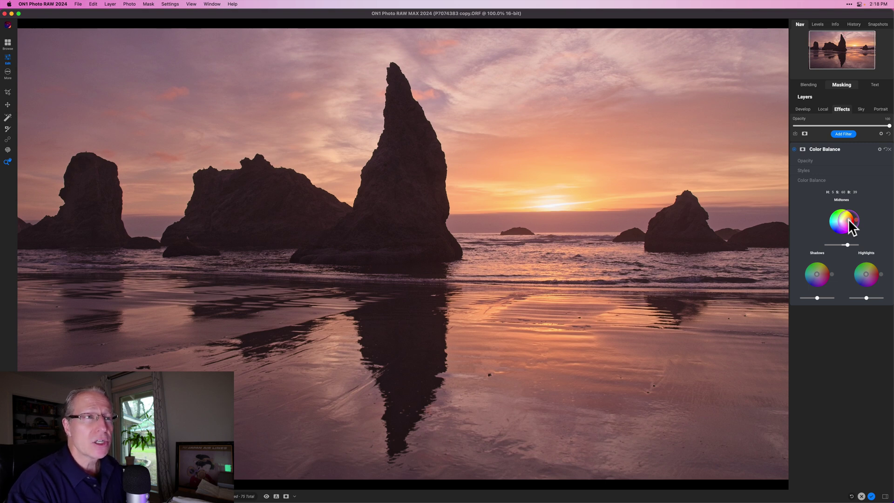
Blend the midtone tint from golden orange back to a settled warm pink
{"action": "left_click_drag", "start_coordinate": [849, 226], "coordinate": [852, 214]}
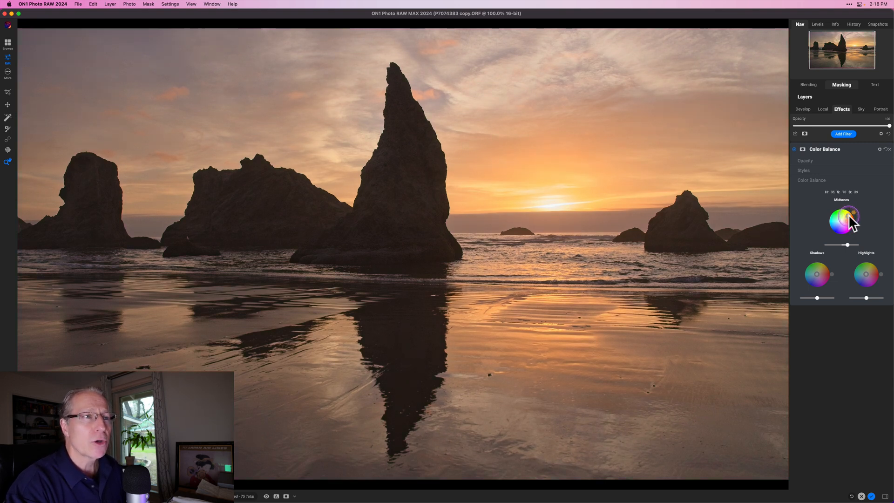
{"action": "left_click_drag", "start_coordinate": [853, 213], "coordinate": [848, 220]}
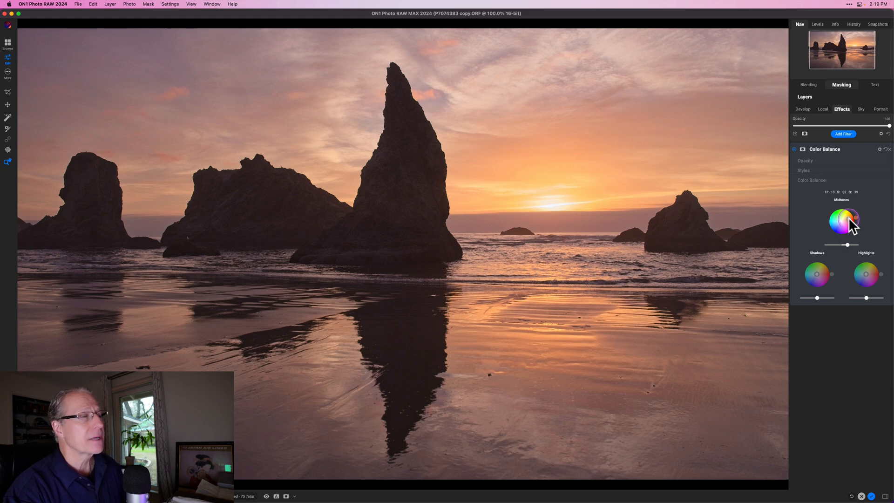
{"action": "left_click_drag", "start_coordinate": [854, 217], "coordinate": [857, 215]}
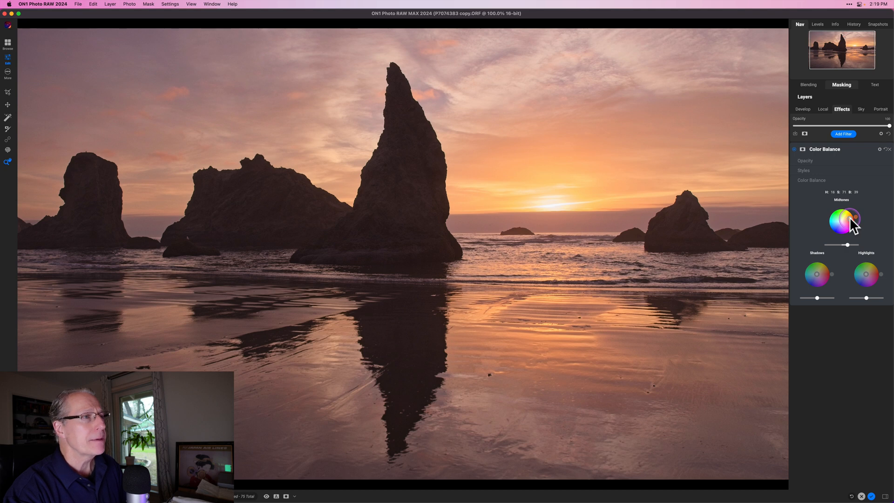
{"action": "left_click_drag", "start_coordinate": [853, 217], "coordinate": [845, 219]}
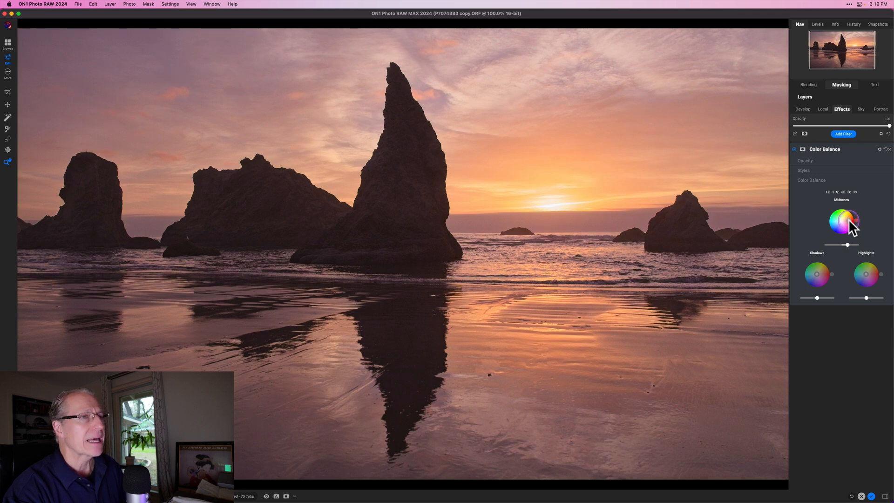
{"action": "left_click_drag", "start_coordinate": [854, 217], "coordinate": [855, 212]}
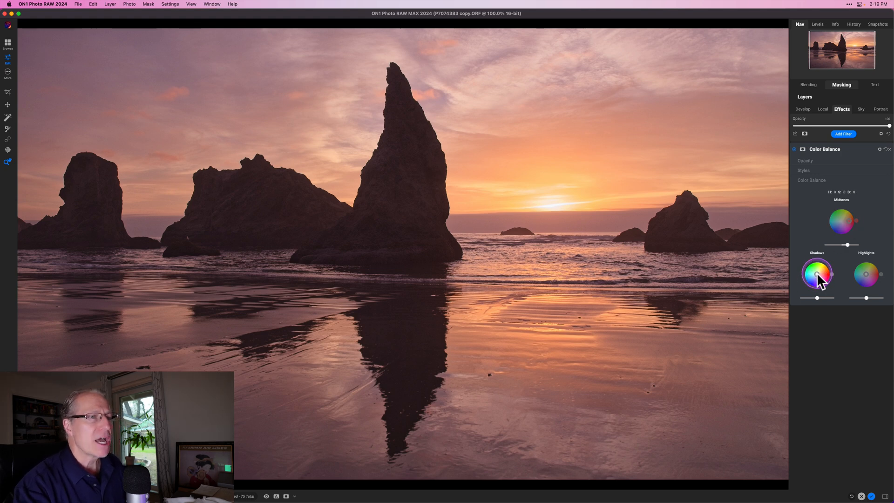
Give the shadows a colour tint and slightly lower its amount
{"action": "left_click_drag", "start_coordinate": [816, 273], "coordinate": [815, 287]}
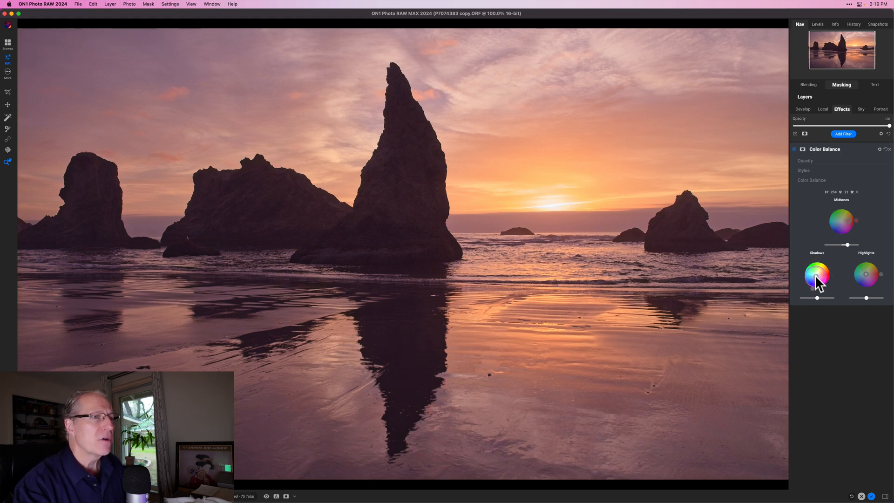
{"action": "left_click_drag", "start_coordinate": [817, 278], "coordinate": [817, 279]}
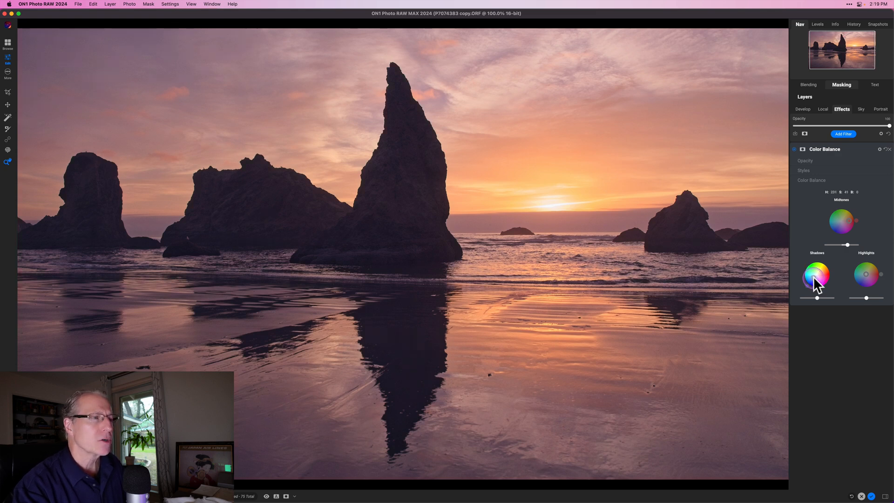
{"action": "left_click_drag", "start_coordinate": [817, 280], "coordinate": [817, 282]}
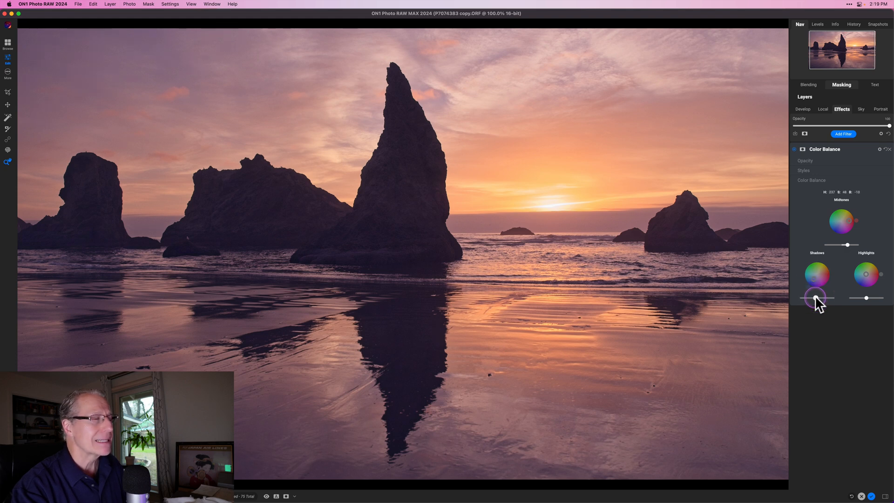
{"action": "left_click_drag", "start_coordinate": [816, 297], "coordinate": [814, 297]}
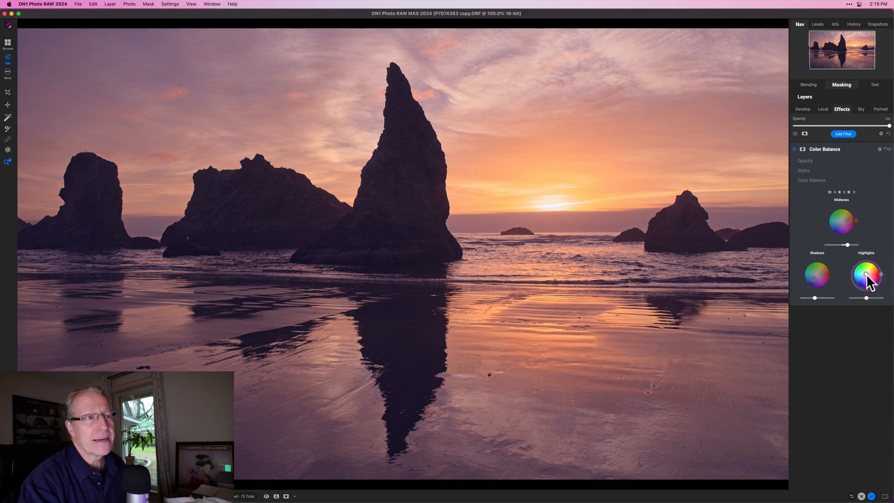
Tint the highlights toward a warm colour and adjust the highlights balance strength
{"action": "left_click_drag", "start_coordinate": [867, 277], "coordinate": [877, 279]}
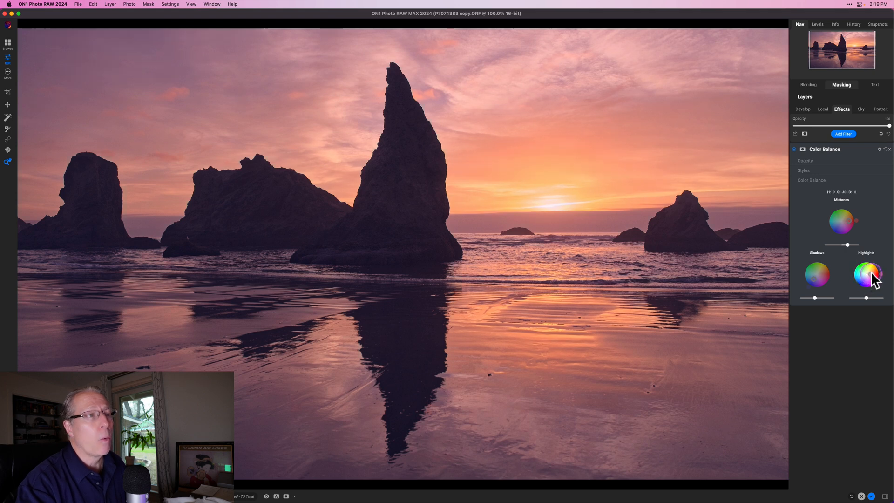
{"action": "left_click_drag", "start_coordinate": [868, 274], "coordinate": [871, 273]}
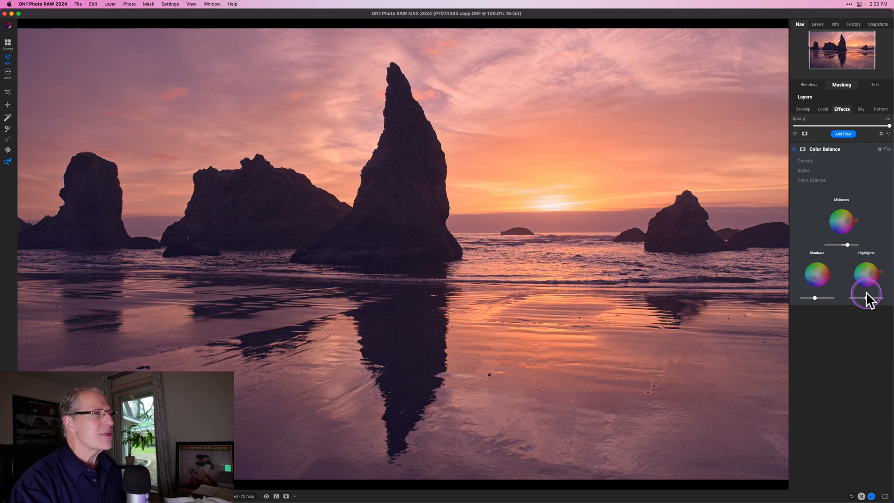
{"action": "left_click_drag", "start_coordinate": [866, 294], "coordinate": [866, 299]}
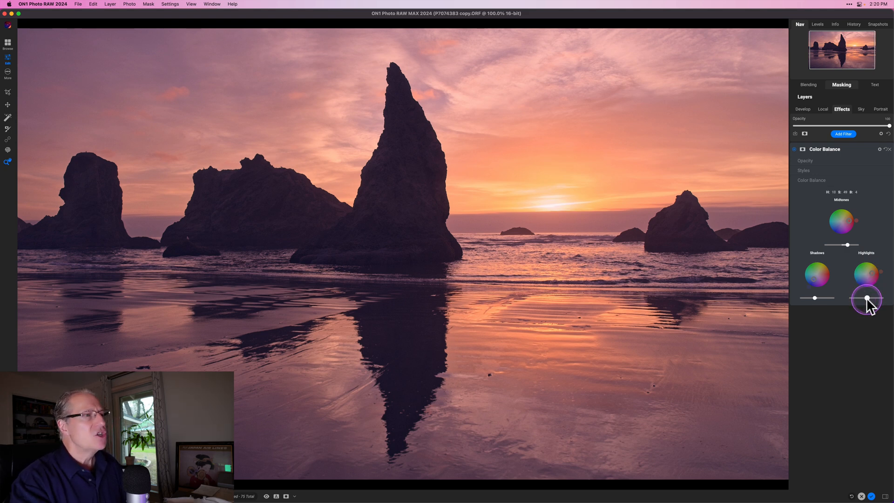
{"action": "left_click", "coordinate": [793, 149]}
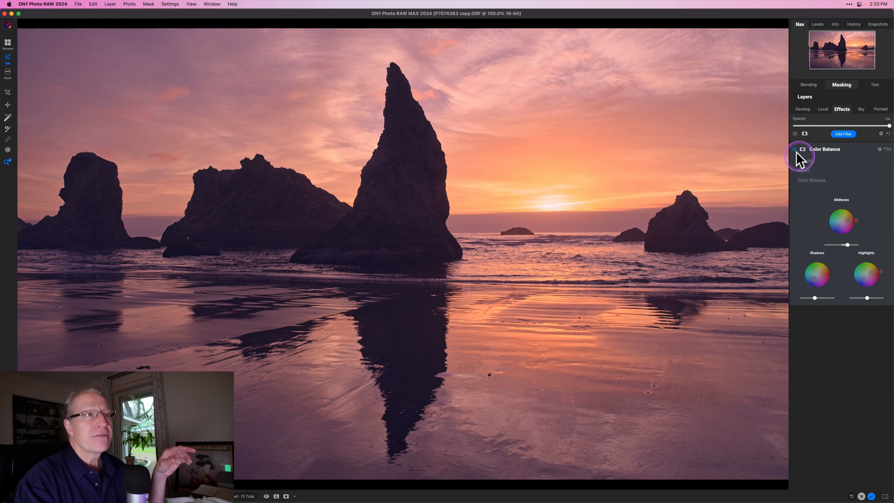
Expand the Color Balance filter's Opacity setting
{"action": "left_click", "coordinate": [796, 149]}
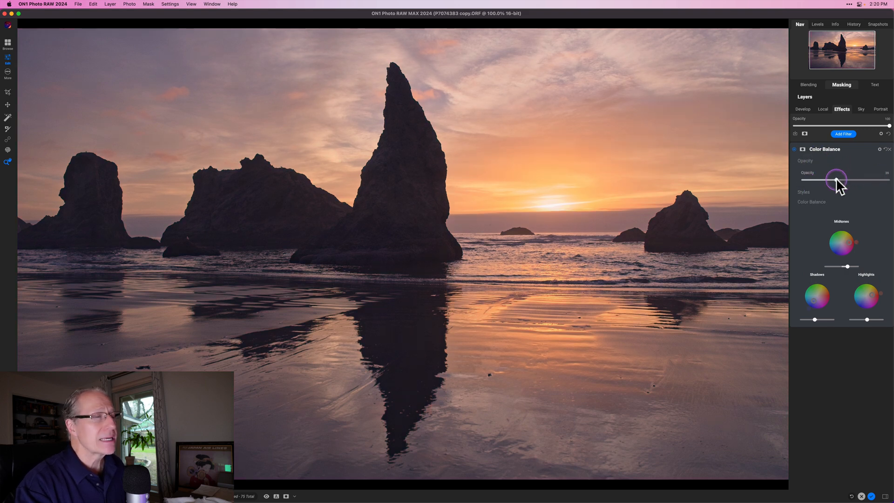
Fade the Color Balance opacity to 0 and back up to compare against the untreated sunset
{"action": "left_click_drag", "start_coordinate": [837, 180], "coordinate": [889, 179]}
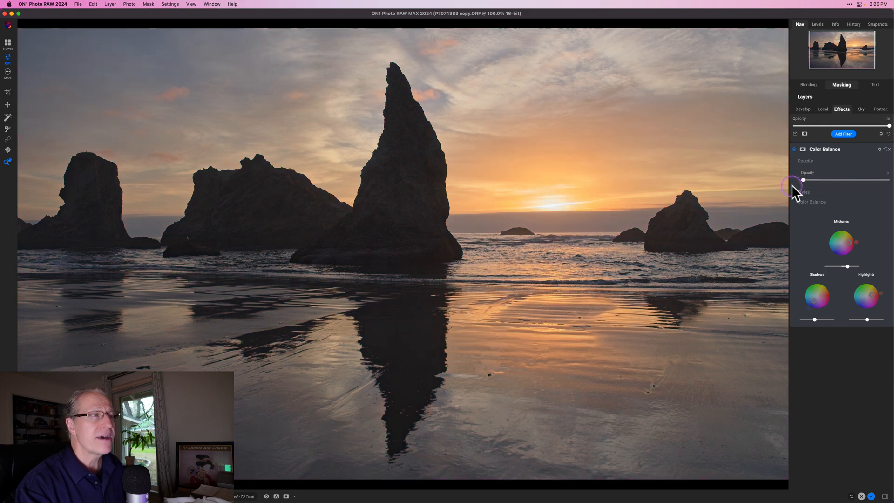
{"action": "left_click_drag", "start_coordinate": [803, 180], "coordinate": [848, 180]}
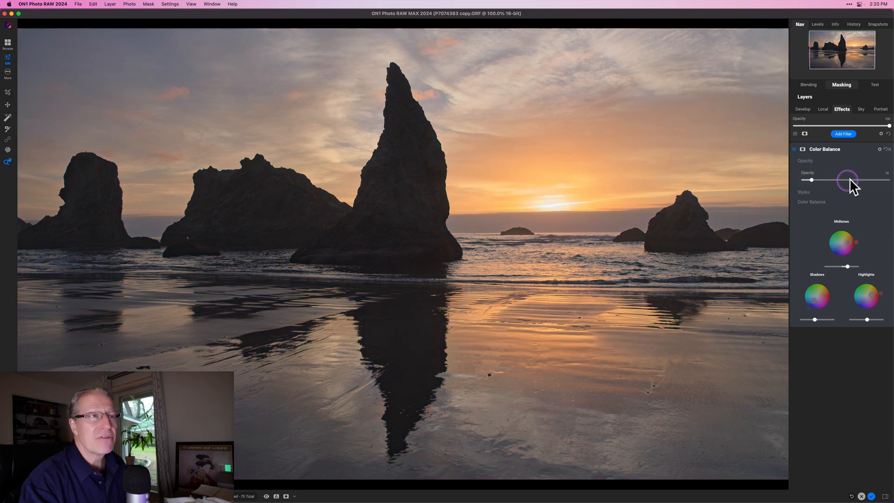
{"action": "left_click_drag", "start_coordinate": [848, 179], "coordinate": [882, 179]}
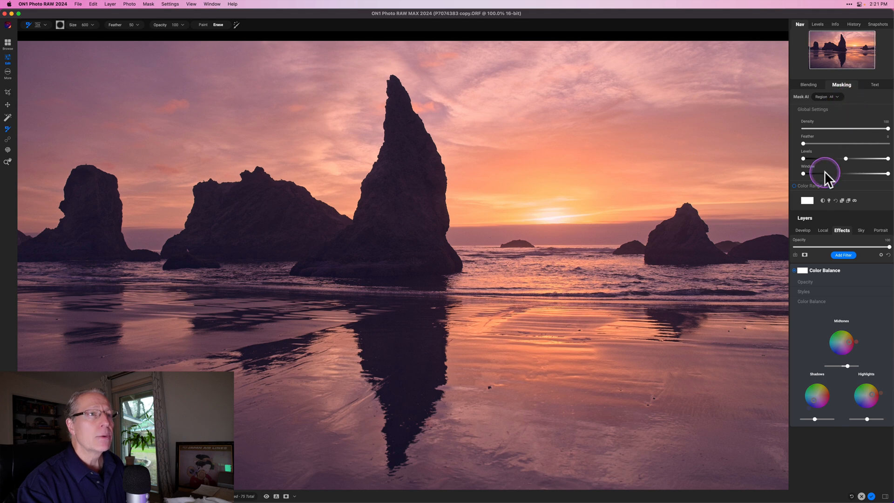
{"action": "mouse_move", "coordinate": [829, 201]}
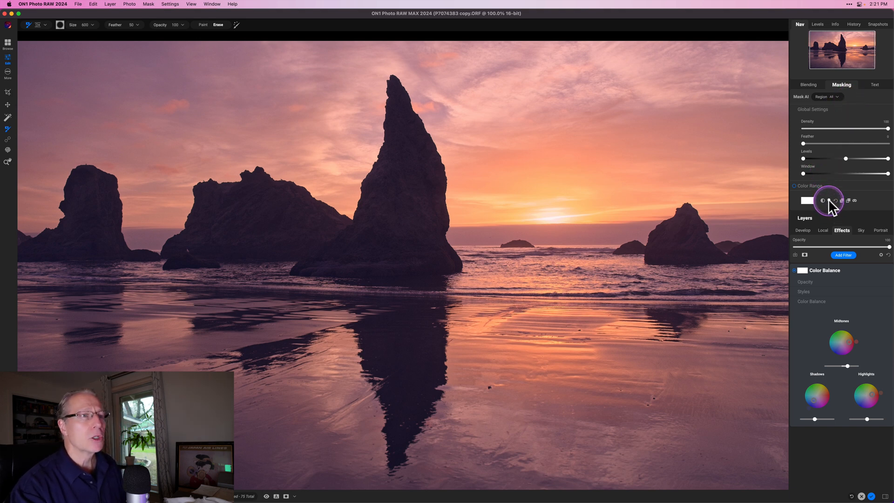
{"action": "mouse_move", "coordinate": [829, 201]}
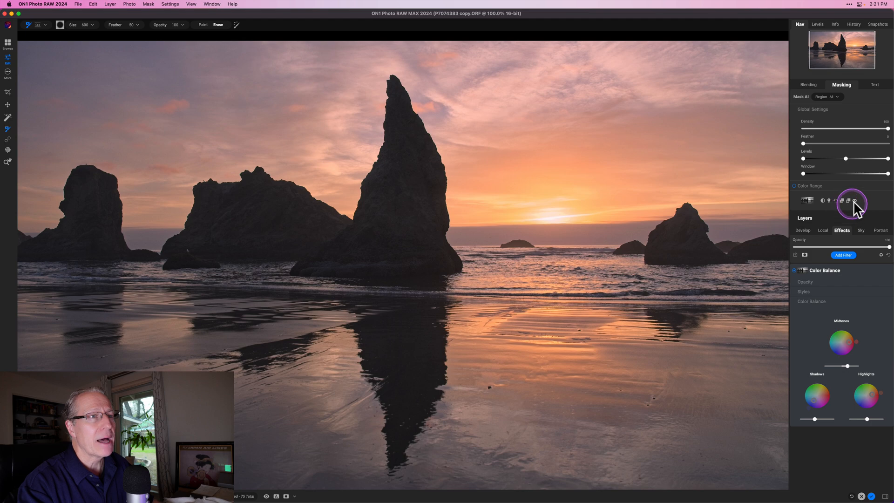
View the luminosity mask in grayscale and adjust its Levels midpoint and white point
{"action": "left_click", "coordinate": [855, 200]}
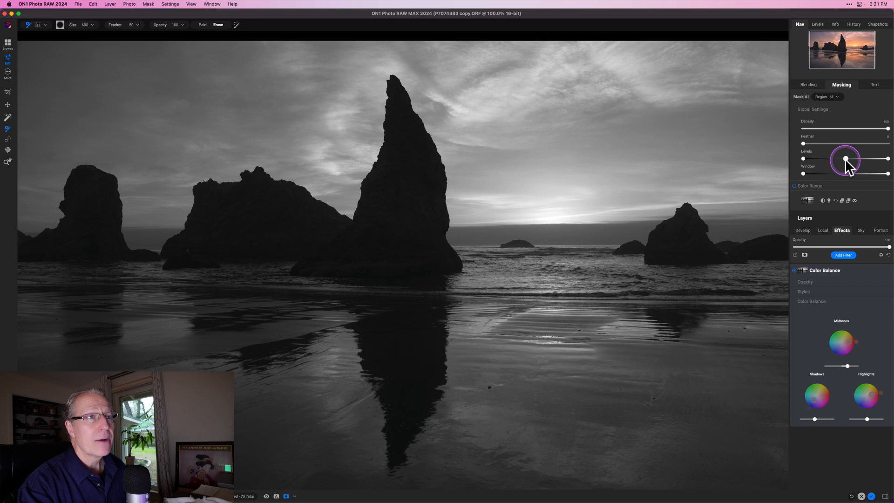
{"action": "left_click_drag", "start_coordinate": [847, 159], "coordinate": [839, 160]}
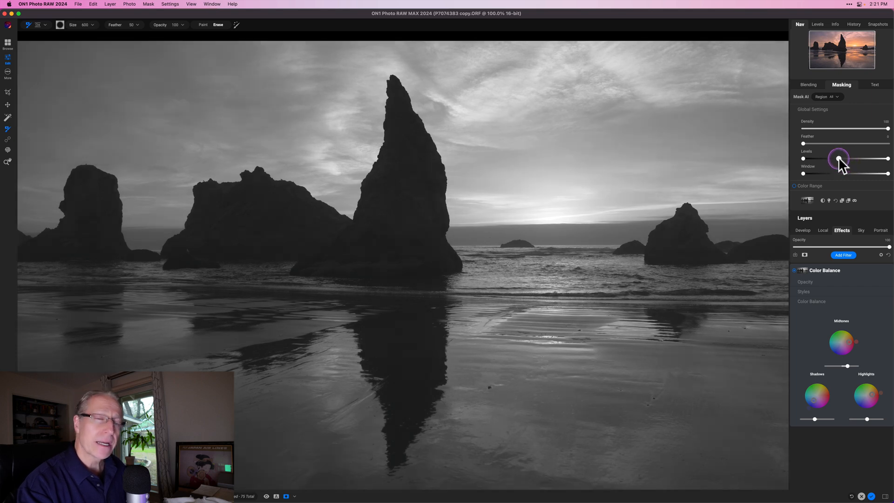
{"action": "mouse_move", "coordinate": [839, 160]}
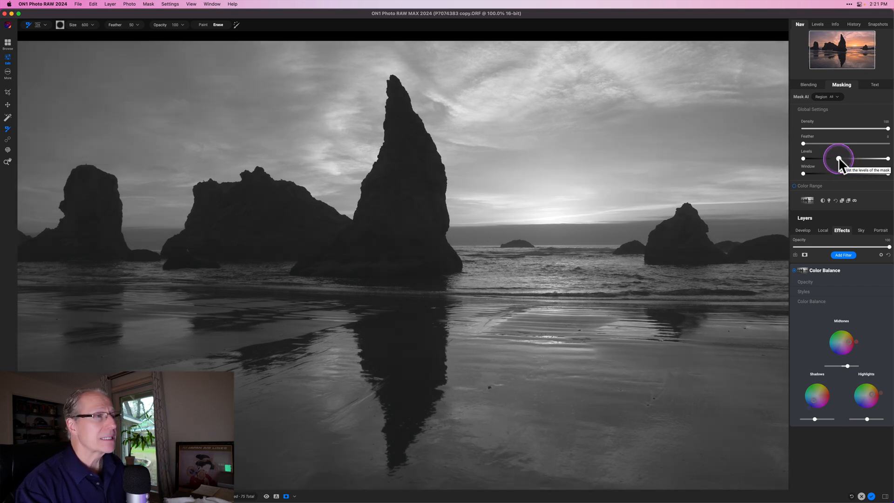
{"action": "left_click_drag", "start_coordinate": [838, 158], "coordinate": [881, 160]}
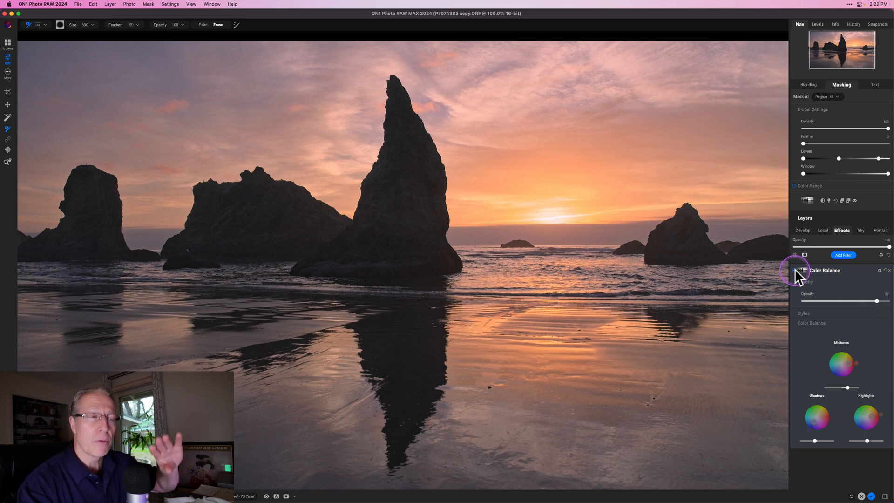
{"action": "left_click", "coordinate": [799, 270]}
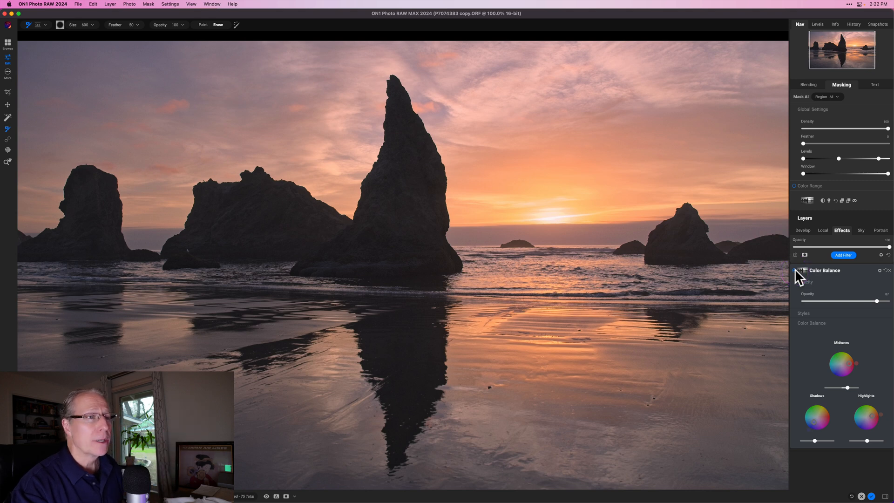
{"action": "left_click", "coordinate": [801, 270]}
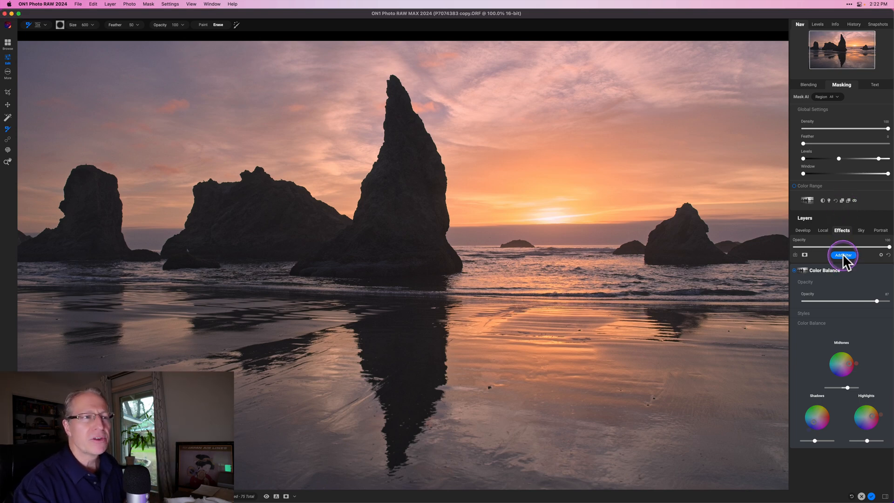
Add a Sunshine filter and raise its Amount and Warmth
{"action": "left_click", "coordinate": [843, 255]}
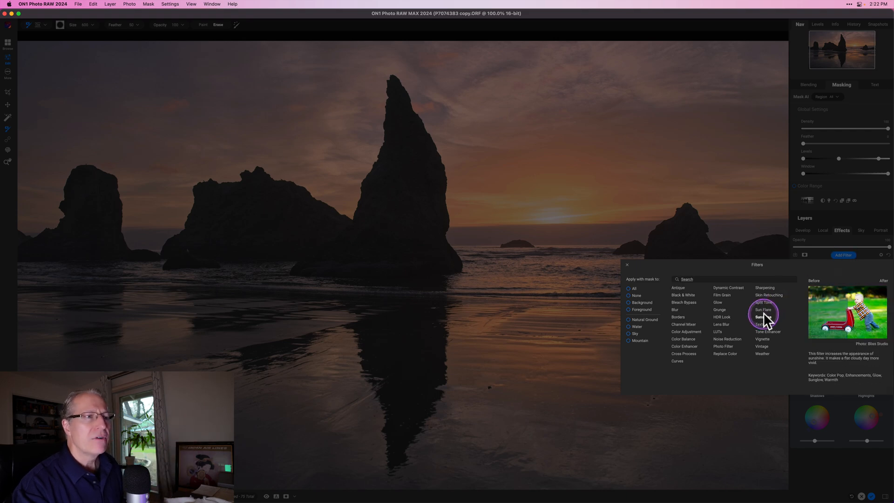
{"action": "left_click", "coordinate": [760, 317]}
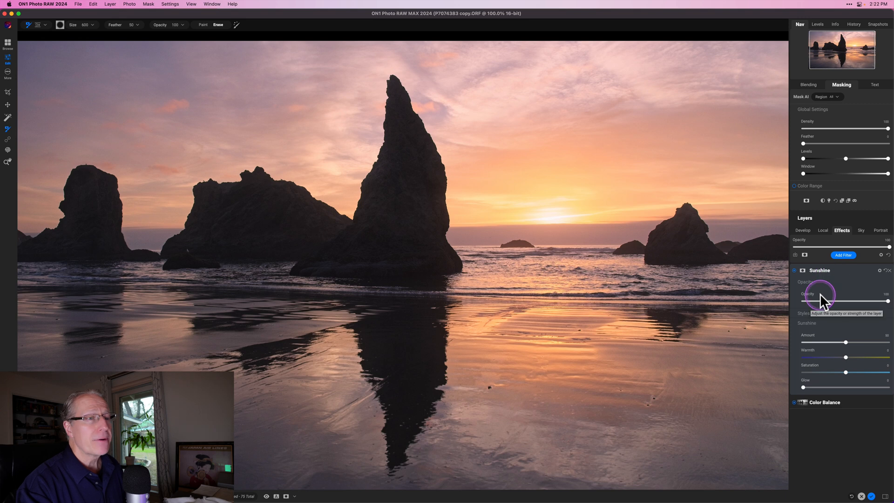
{"action": "left_click_drag", "start_coordinate": [847, 341], "coordinate": [863, 341]}
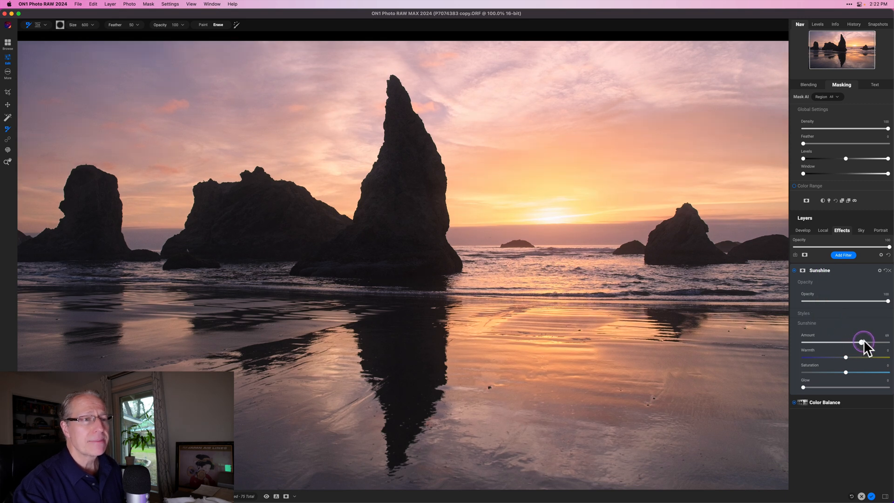
{"action": "left_click_drag", "start_coordinate": [845, 356], "coordinate": [862, 357]}
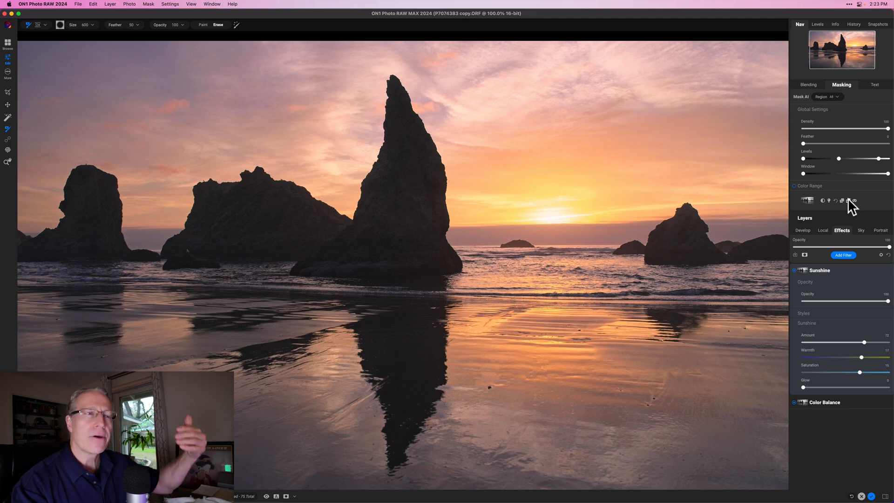
Paste the luminosity mask onto the Sunshine filter and slightly lower its opacity
{"action": "left_click", "coordinate": [854, 201]}
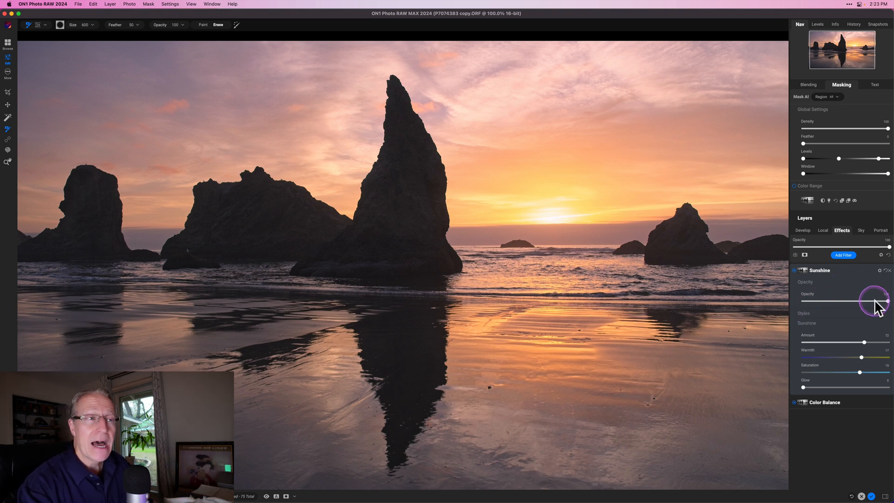
{"action": "left_click_drag", "start_coordinate": [888, 301], "coordinate": [879, 301]}
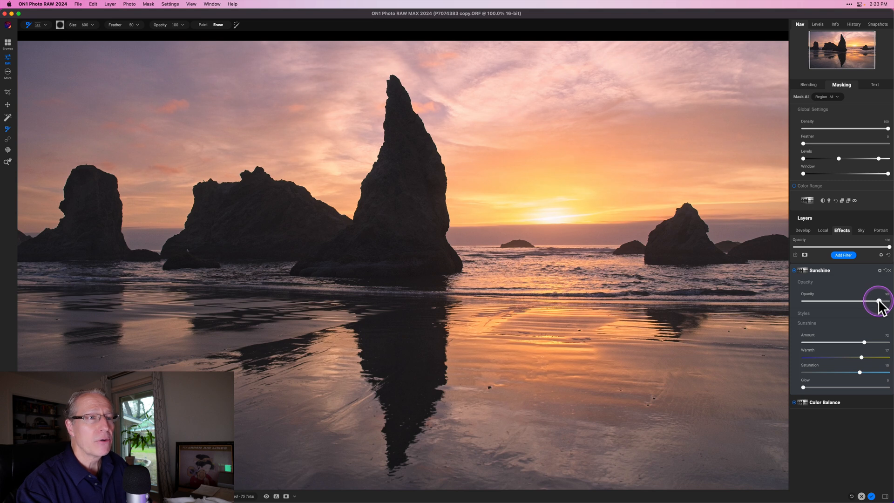